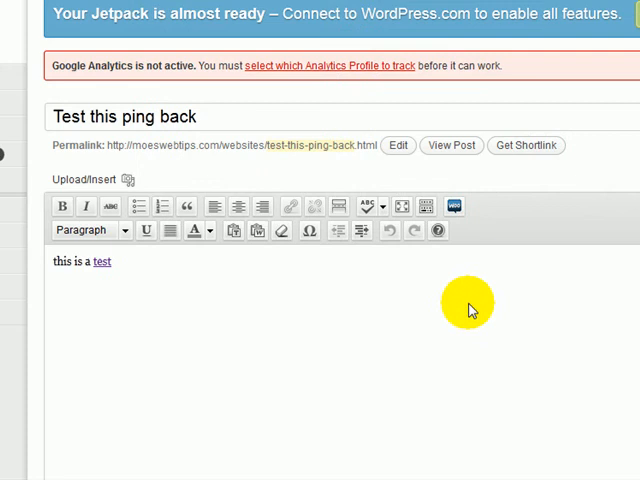
pyautogui.moveTo(292, 308)
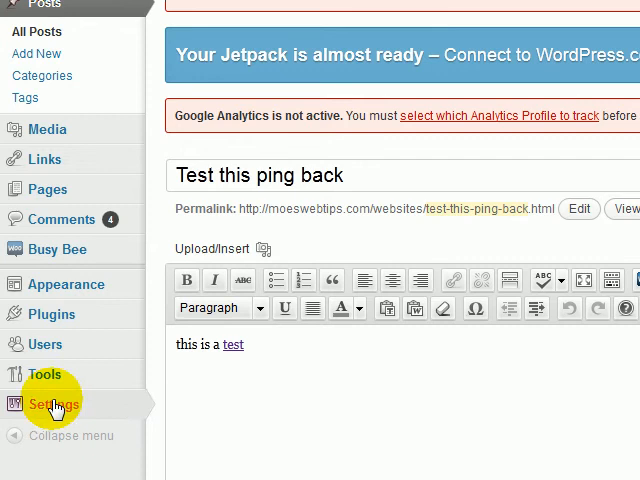
# Review the pingback options under Settings > Discussion, then go to Posts > All Posts.
pyautogui.click(52, 404)
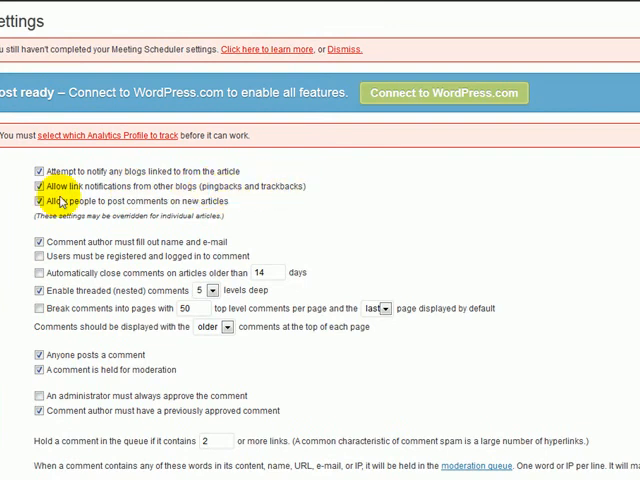
pyautogui.moveTo(12, 188)
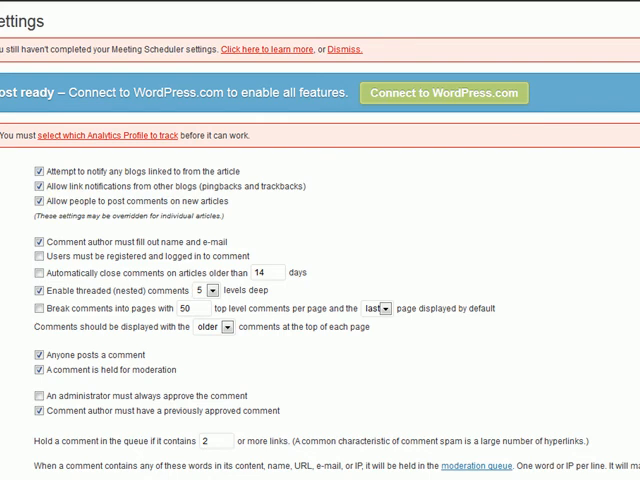
pyautogui.scroll(-3)
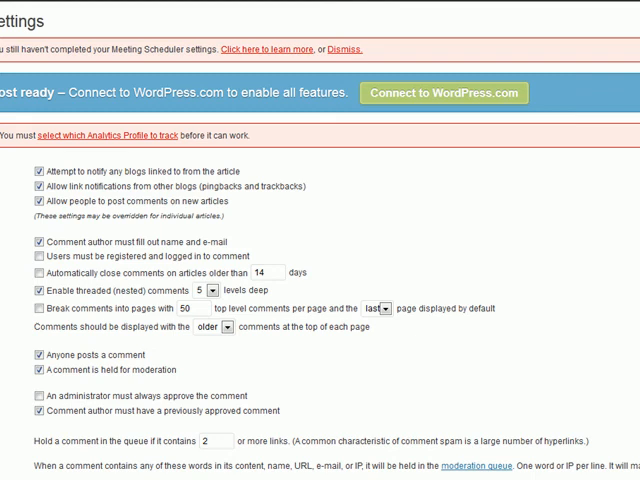
pyautogui.click(42, 80)
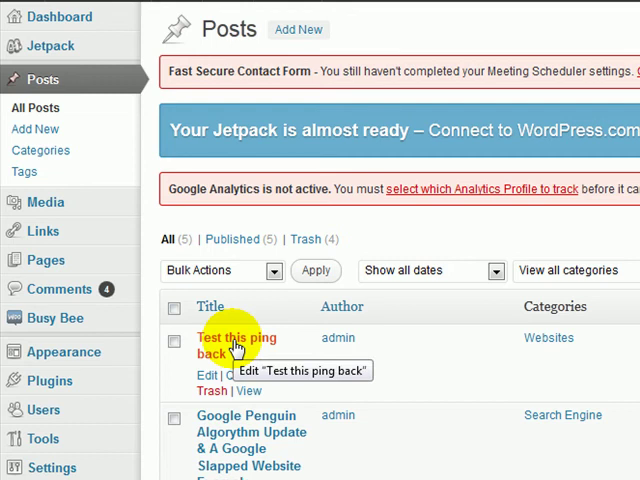
# Edit the 'Test this ping back' post, select the word 'test' and begin inserting a link.
pyautogui.click(236, 336)
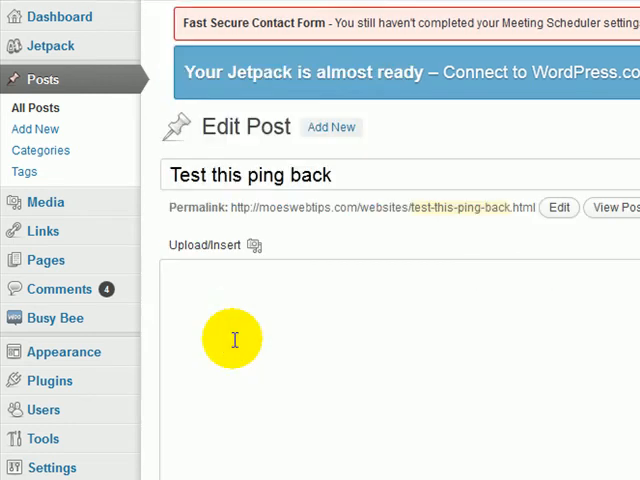
pyautogui.moveTo(158, 168)
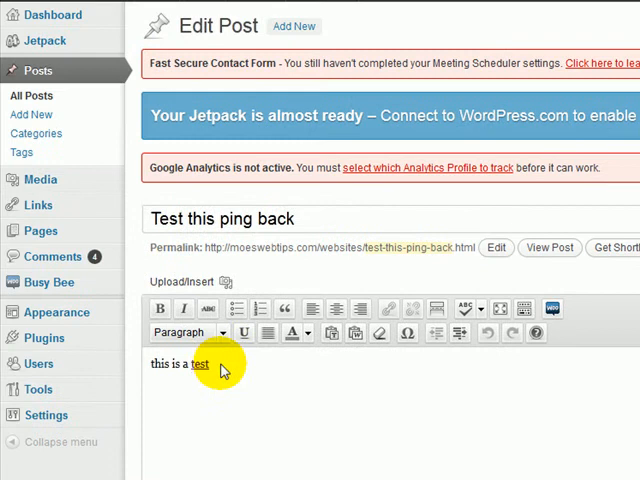
pyautogui.doubleClick(200, 364)
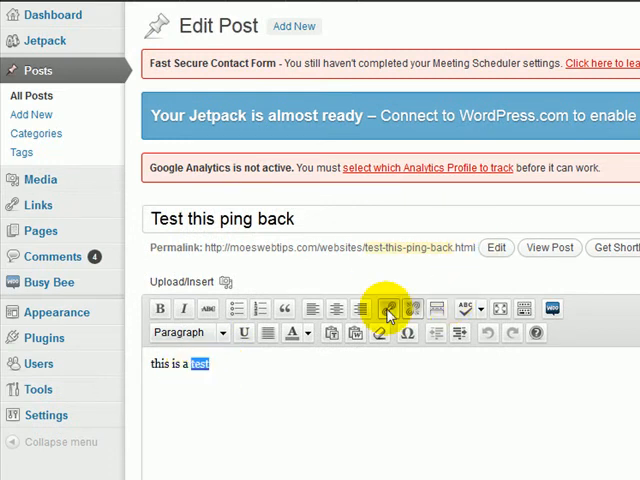
pyautogui.click(388, 308)
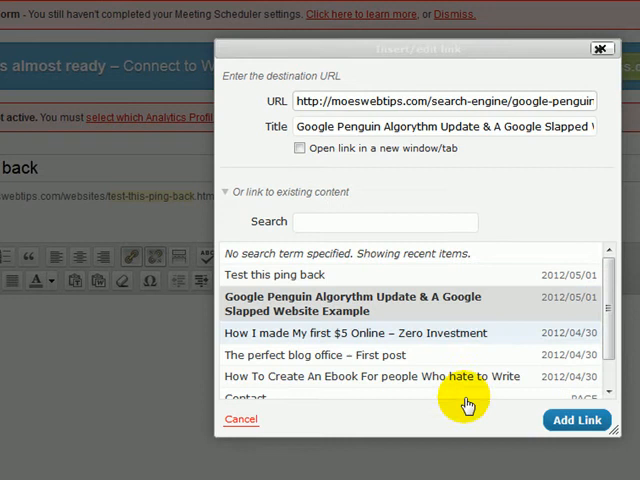
# Link the word 'test' to the Google Penguin post.
pyautogui.click(578, 420)
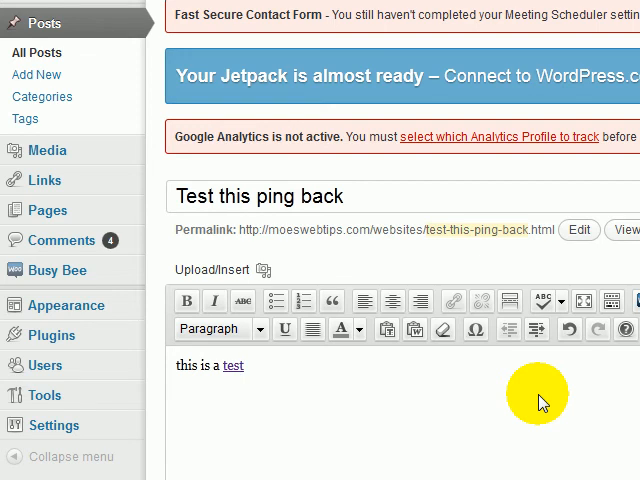
pyautogui.moveTo(444, 412)
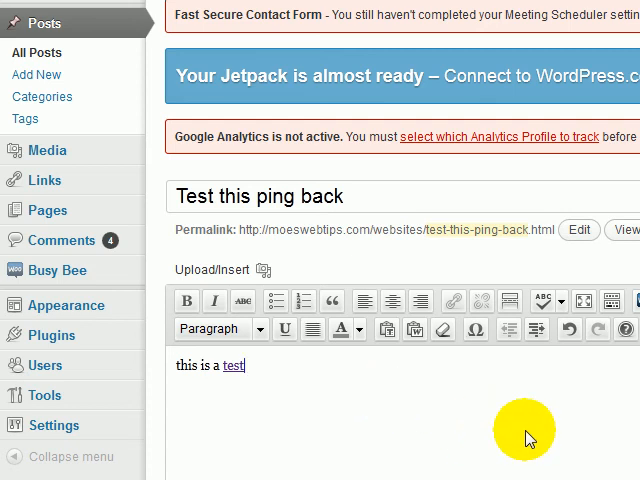
pyautogui.moveTo(392, 434)
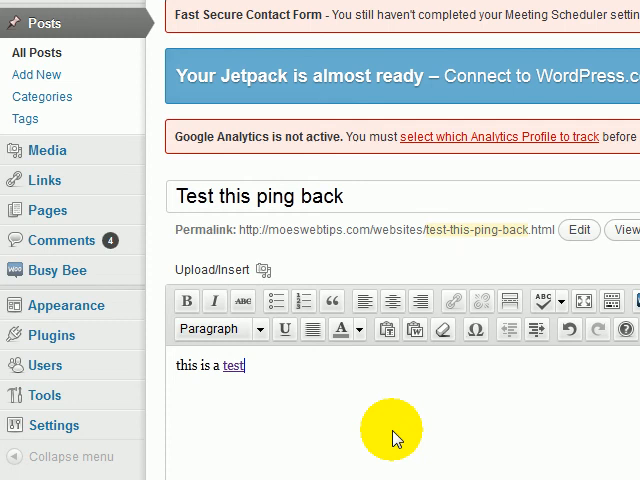
pyautogui.moveTo(44, 396)
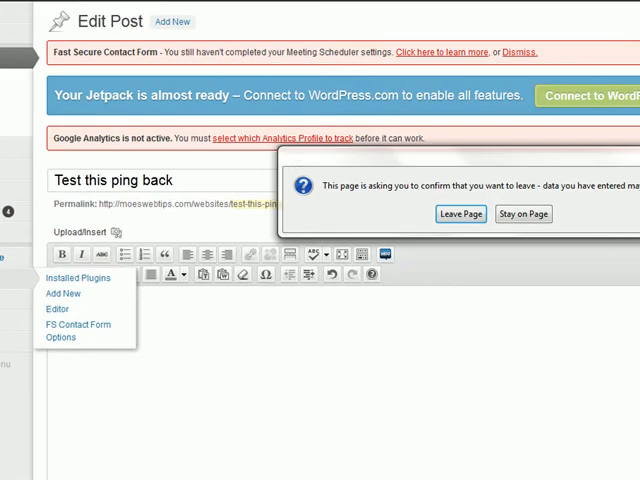
pyautogui.moveTo(460, 214)
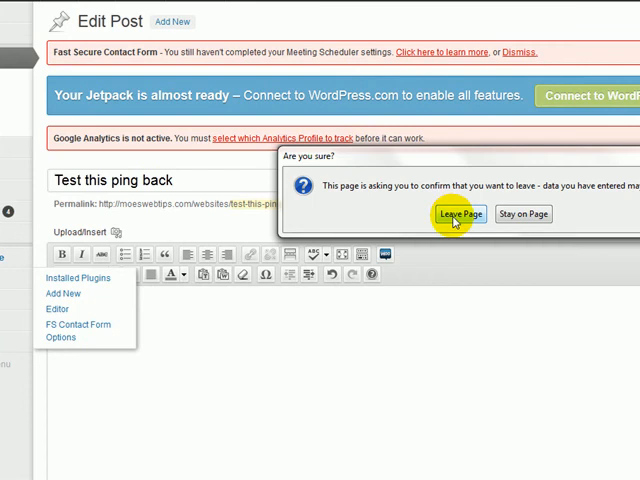
# Leave the editor and search Plugins > Add New for 'no self pings', finding No Self Pings installed.
pyautogui.click(456, 214)
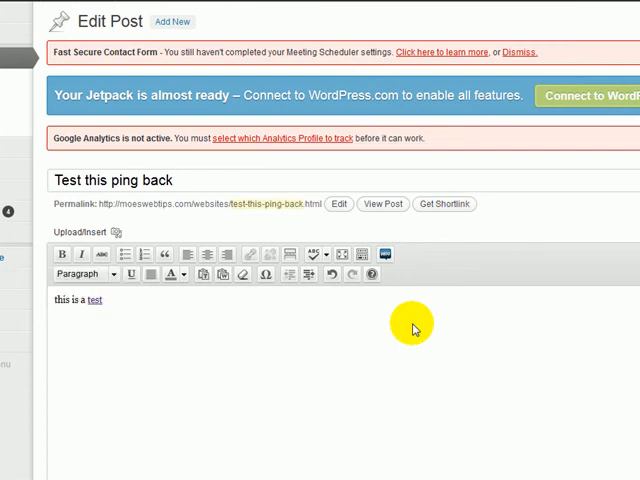
pyautogui.click(42, 252)
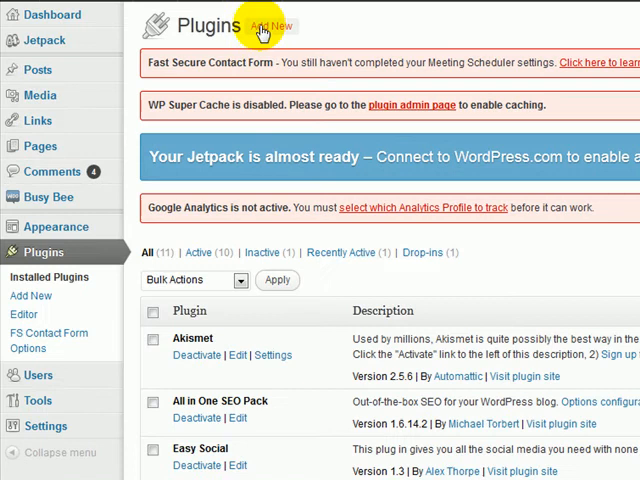
pyautogui.click(264, 22)
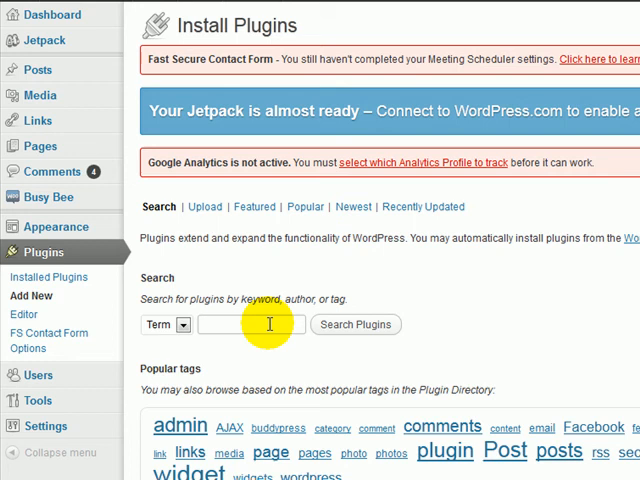
pyautogui.write('no self pings')
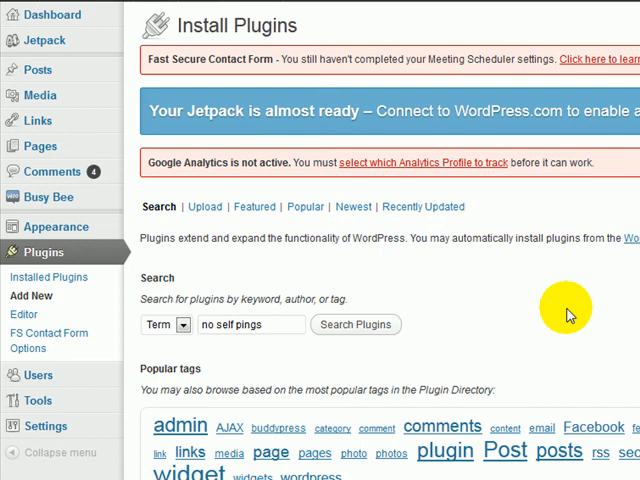
pyautogui.click(356, 324)
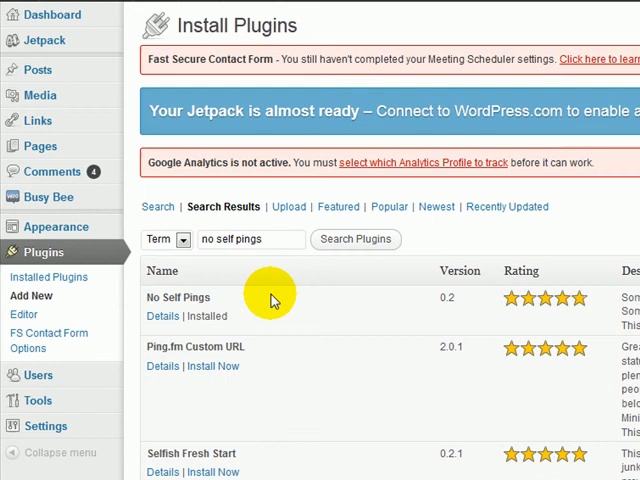
pyautogui.moveTo(164, 296)
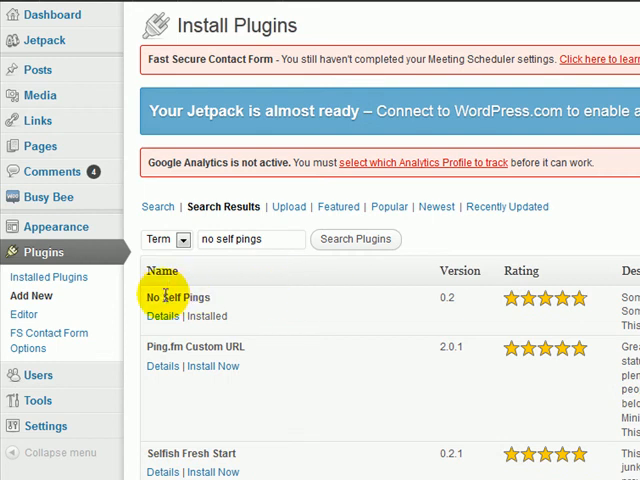
pyautogui.moveTo(238, 316)
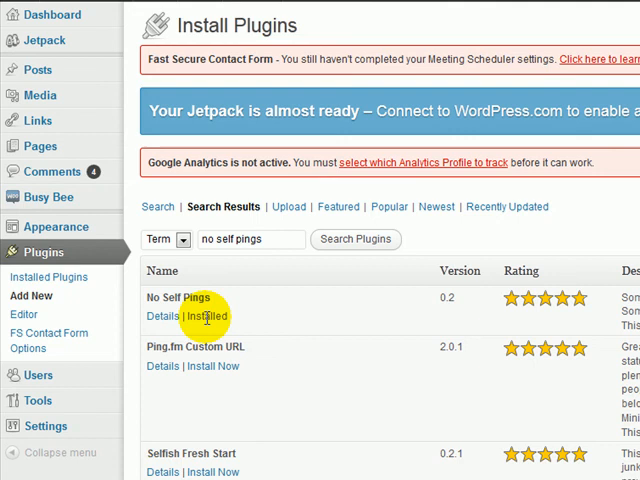
pyautogui.moveTo(276, 322)
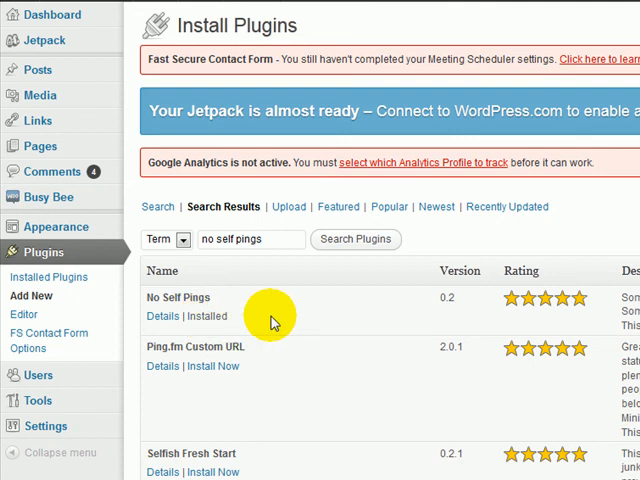
pyautogui.moveTo(350, 320)
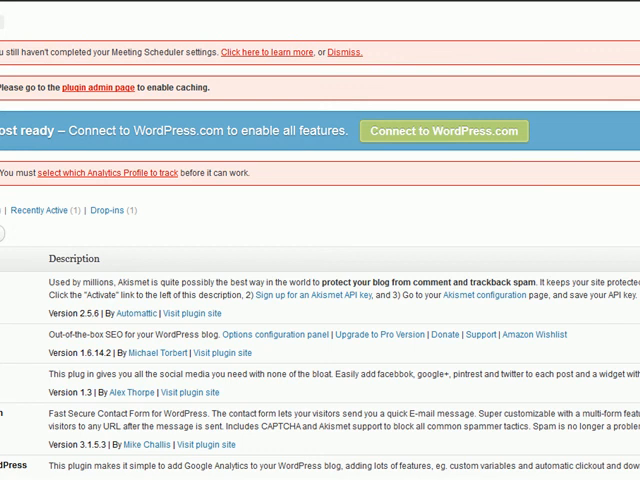
pyautogui.scroll(-3)
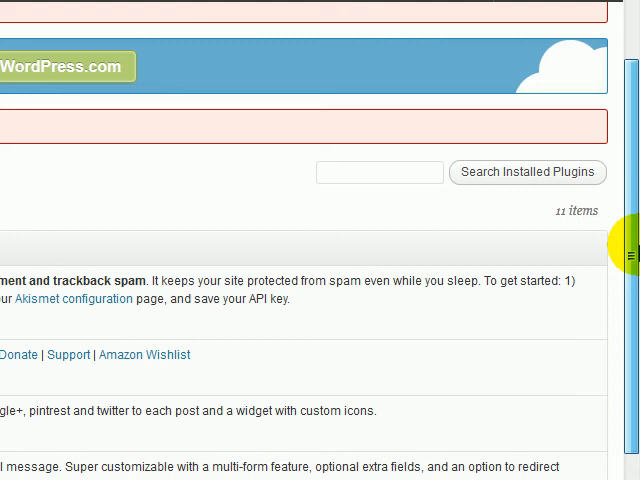
pyautogui.scroll(-3)
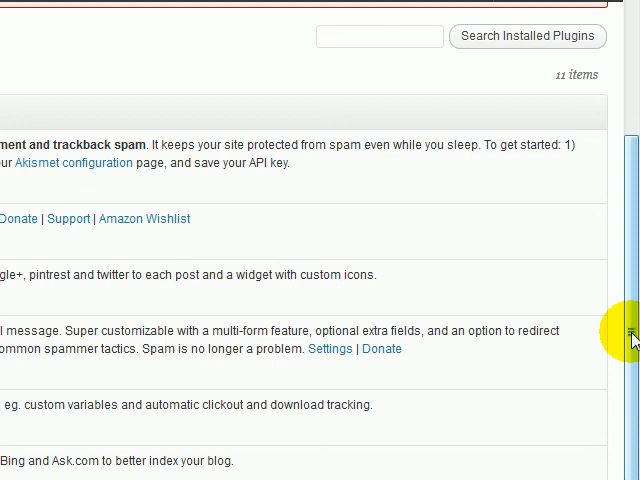
pyautogui.scroll(-3)
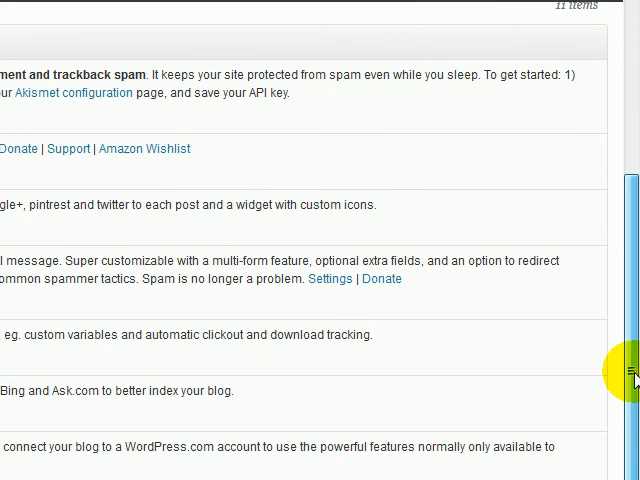
pyautogui.scroll(-3)
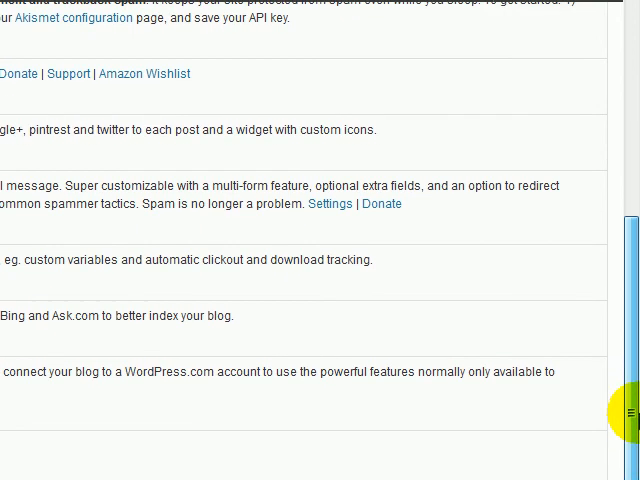